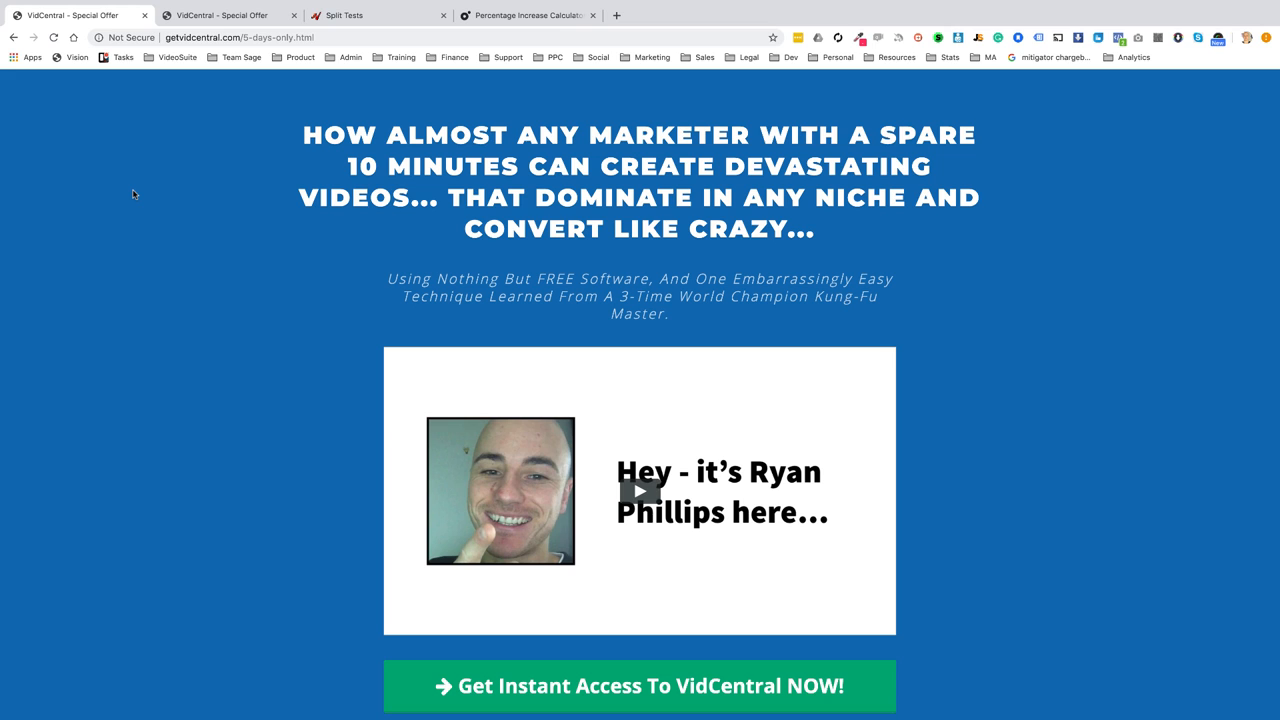
Step: Play the first VidCentral variant's video, view the second variant, then show JVZoo's split tests
scroll(down, 3)
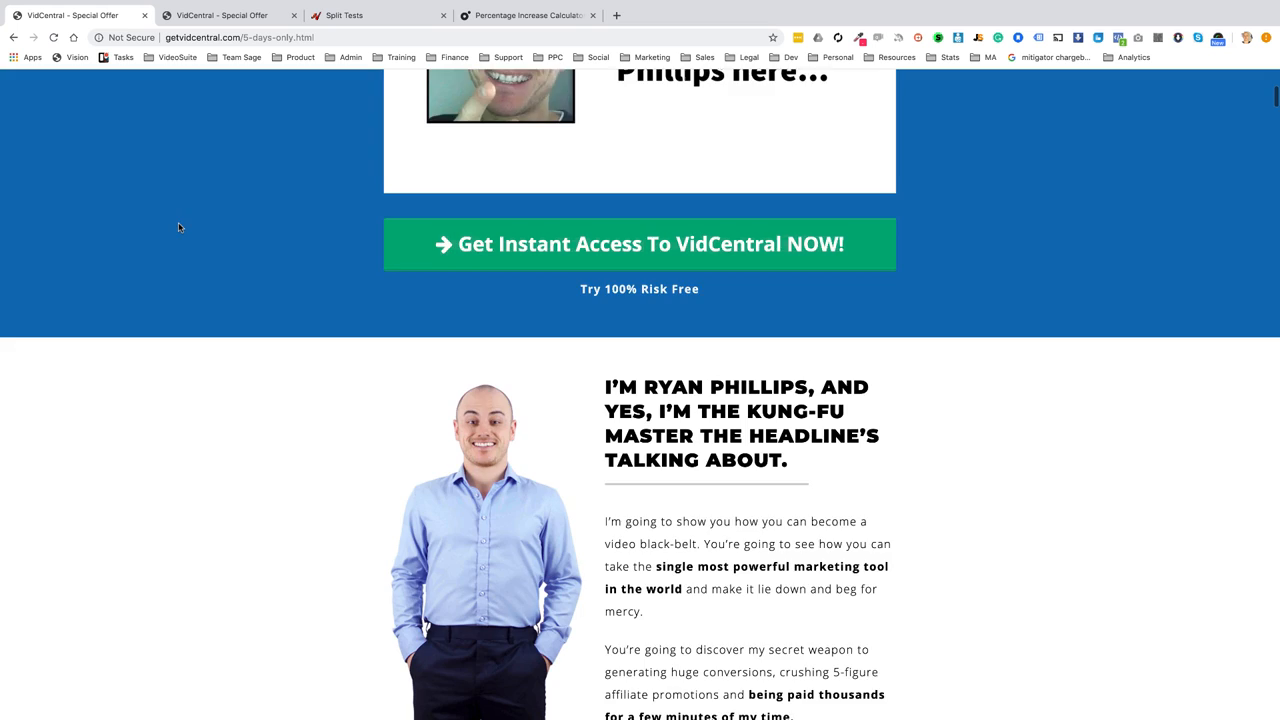
scroll(up, 3)
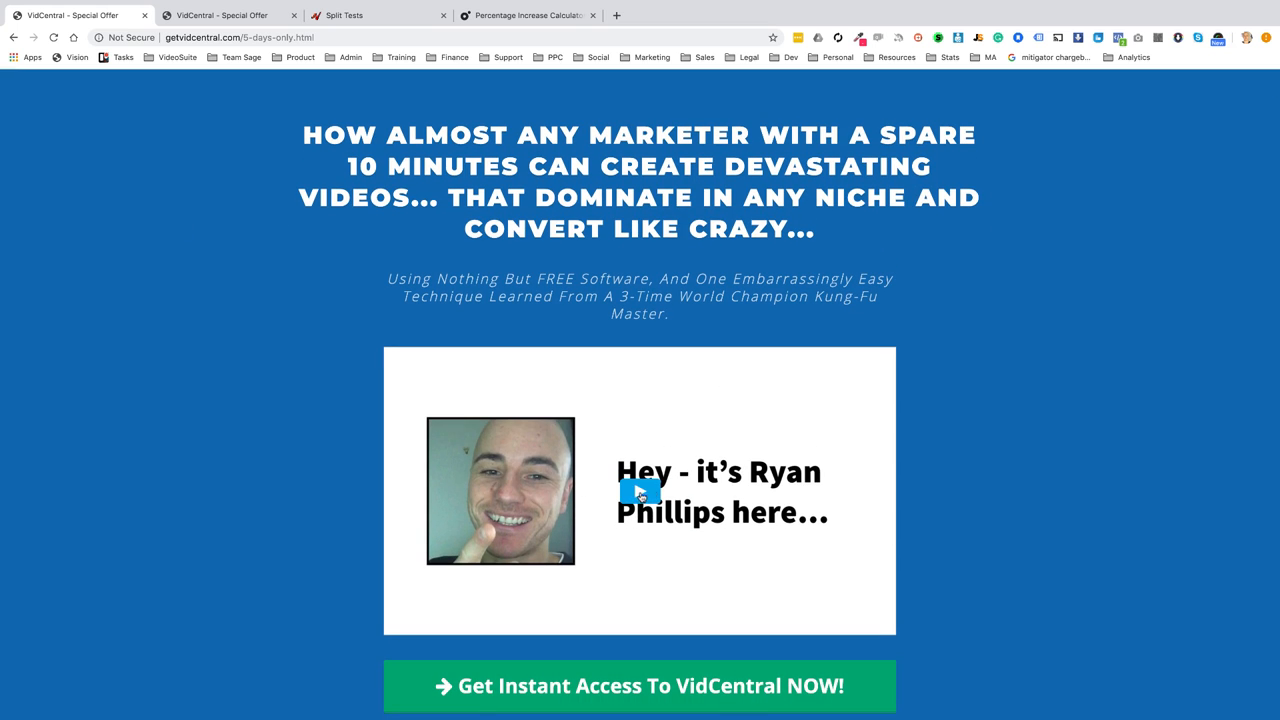
mouse_move(253, 267)
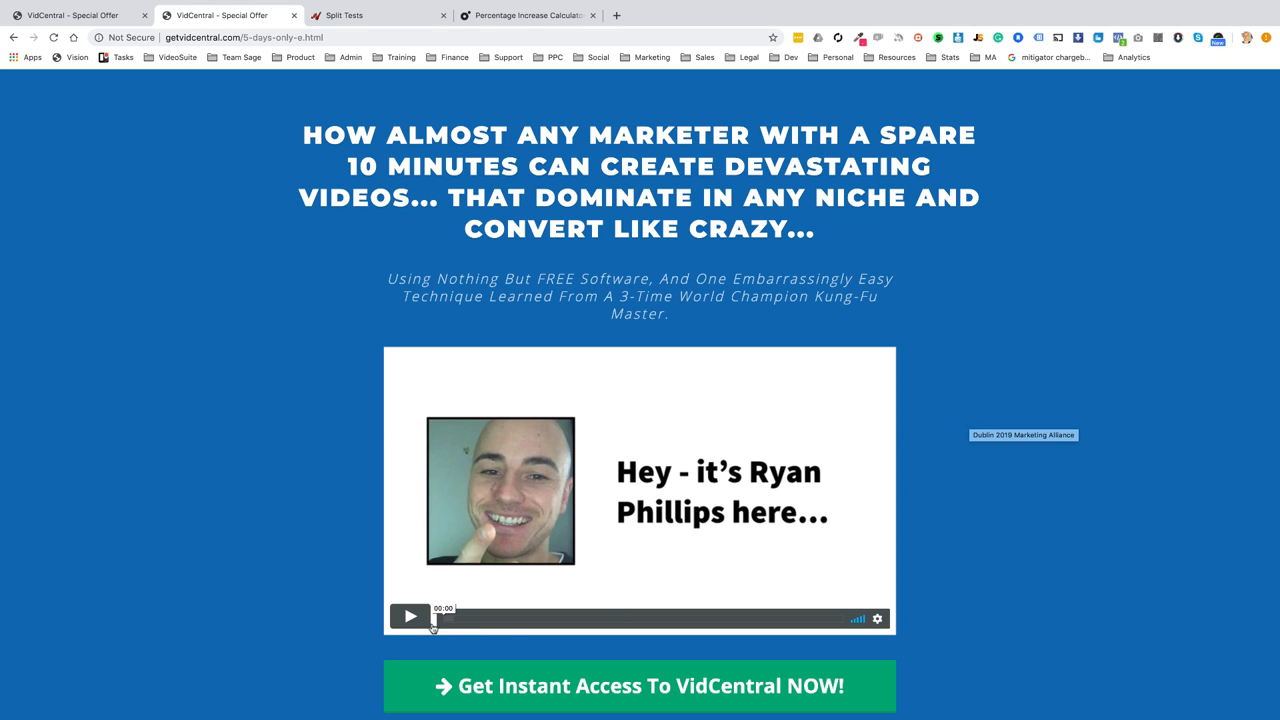
mouse_move(499, 617)
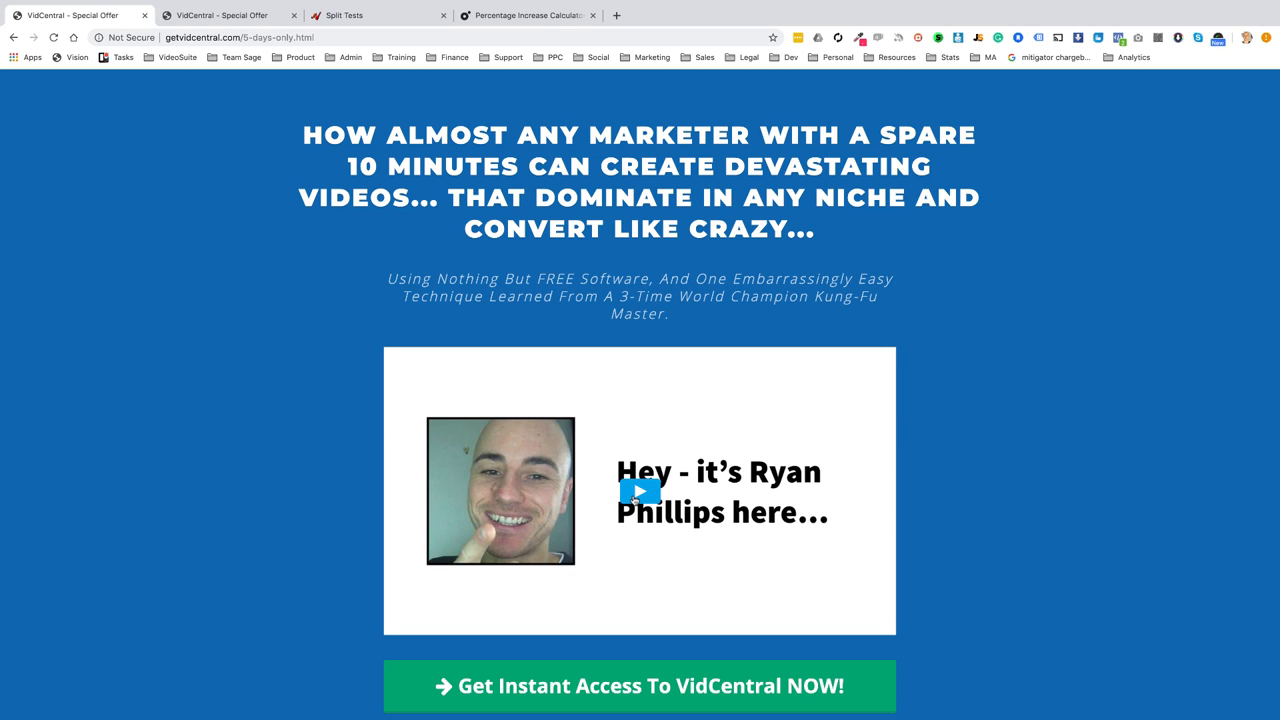
mouse_move(640, 490)
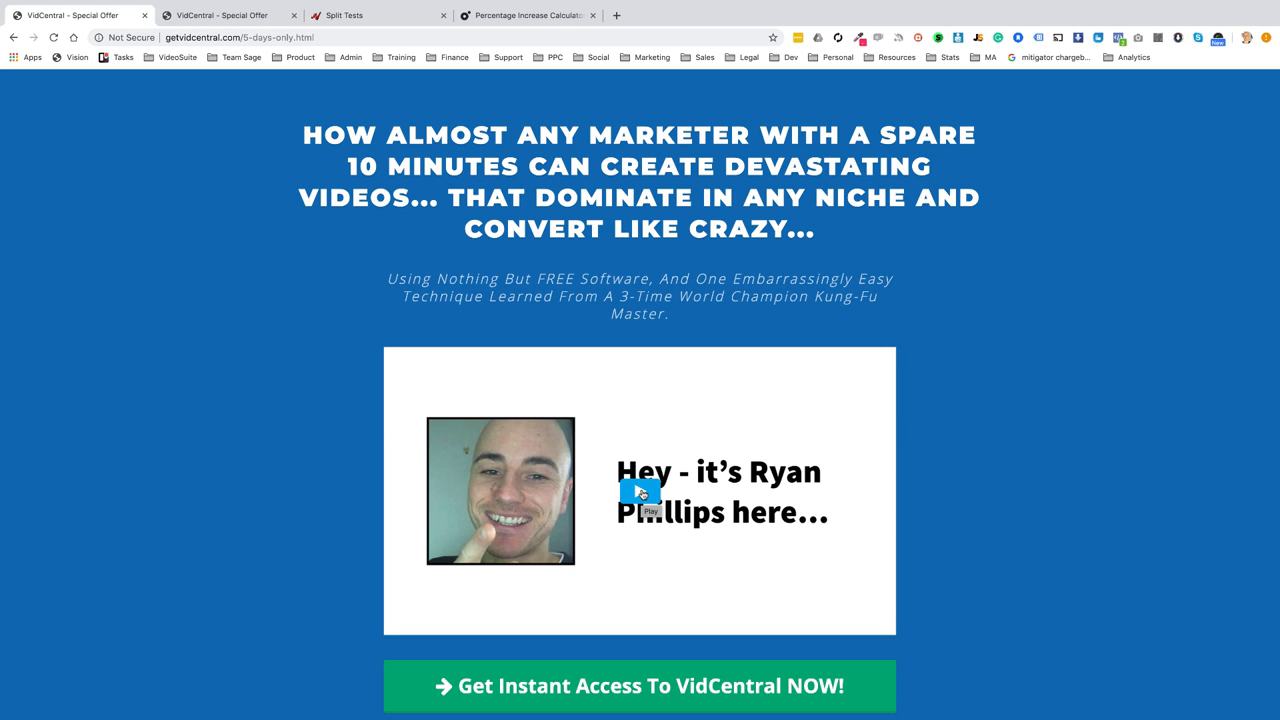
click(640, 492)
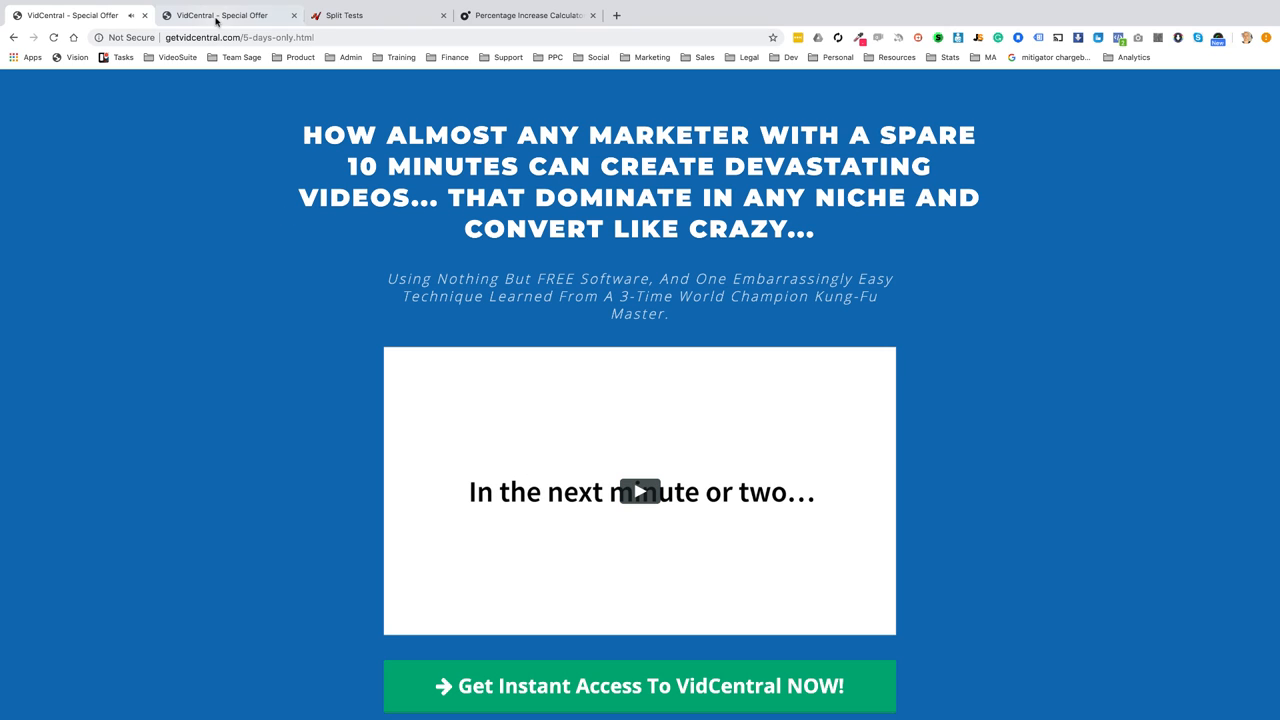
click(639, 491)
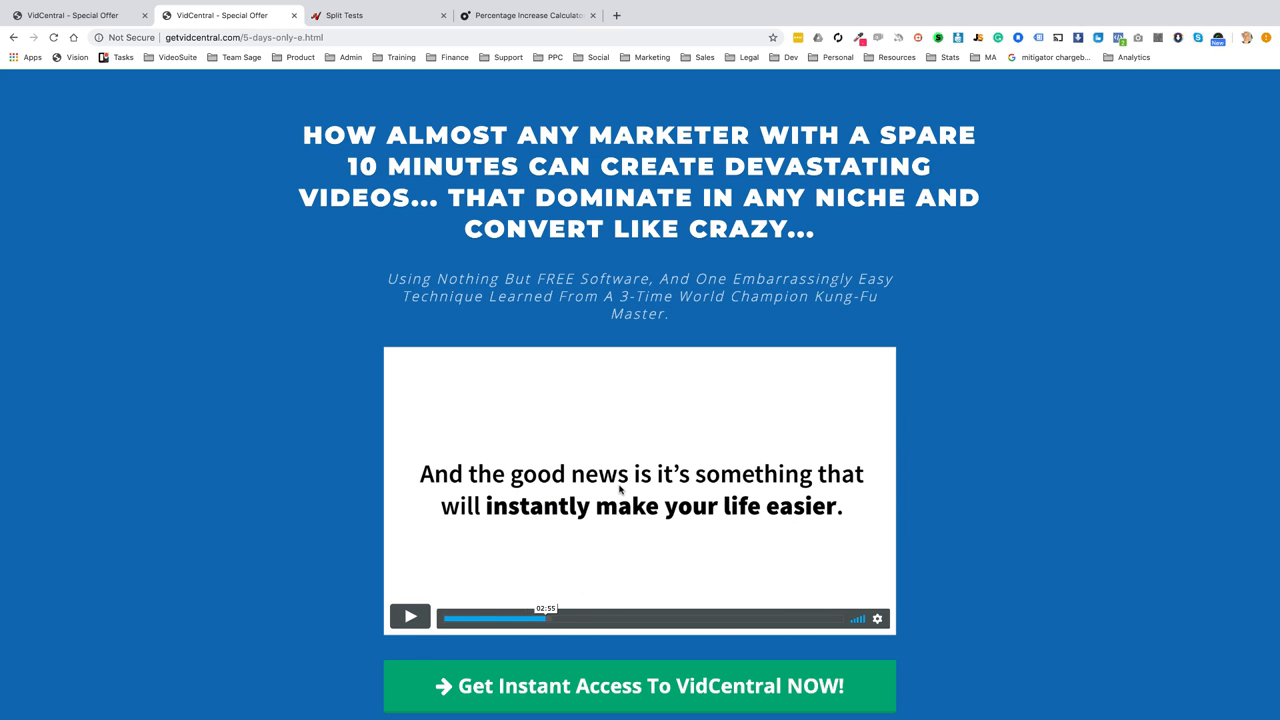
mouse_move(450, 328)
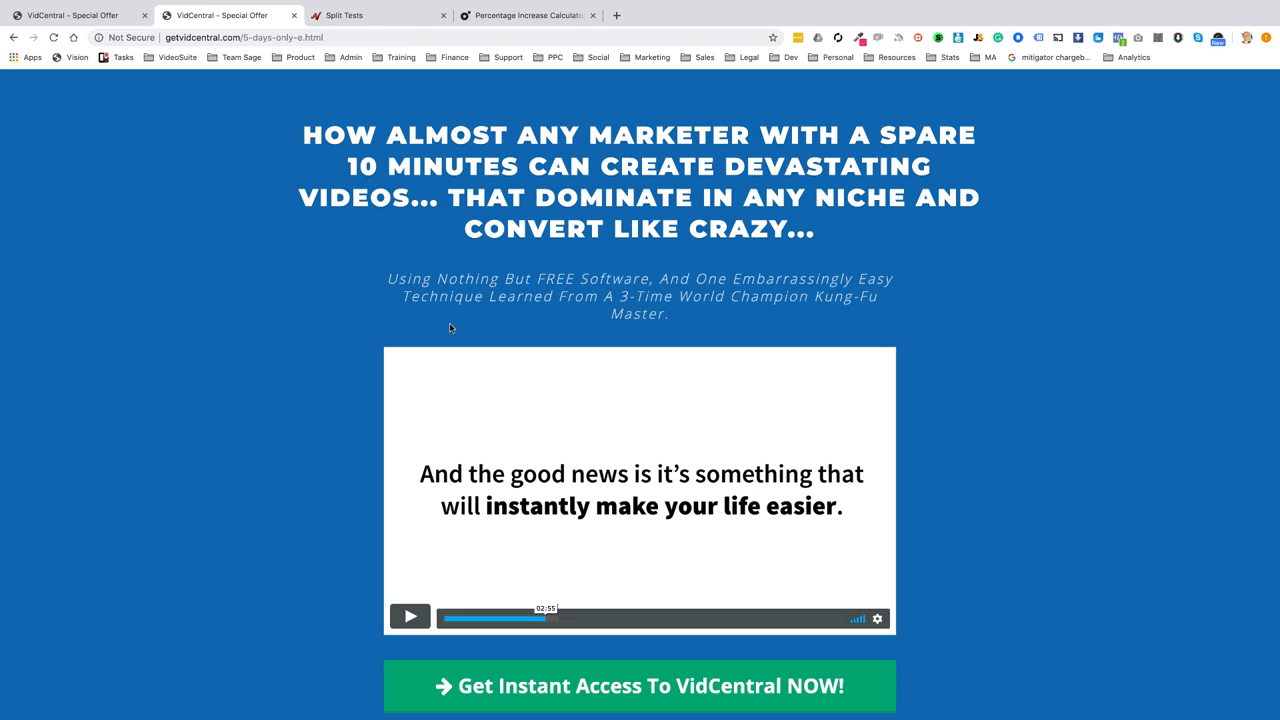
click(345, 15)
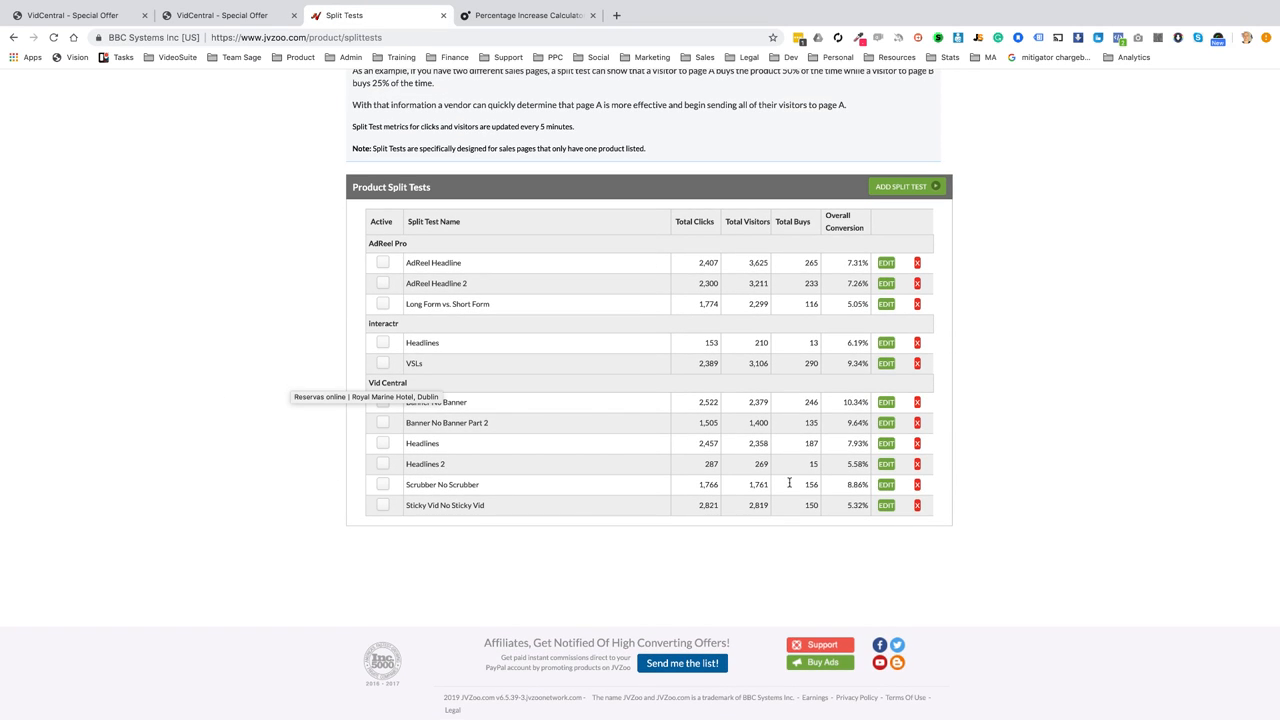
Step: Review the Scrubber No Scrubber test's variant pages and sales counts of 46, 34, 34 and 42
click(886, 484)
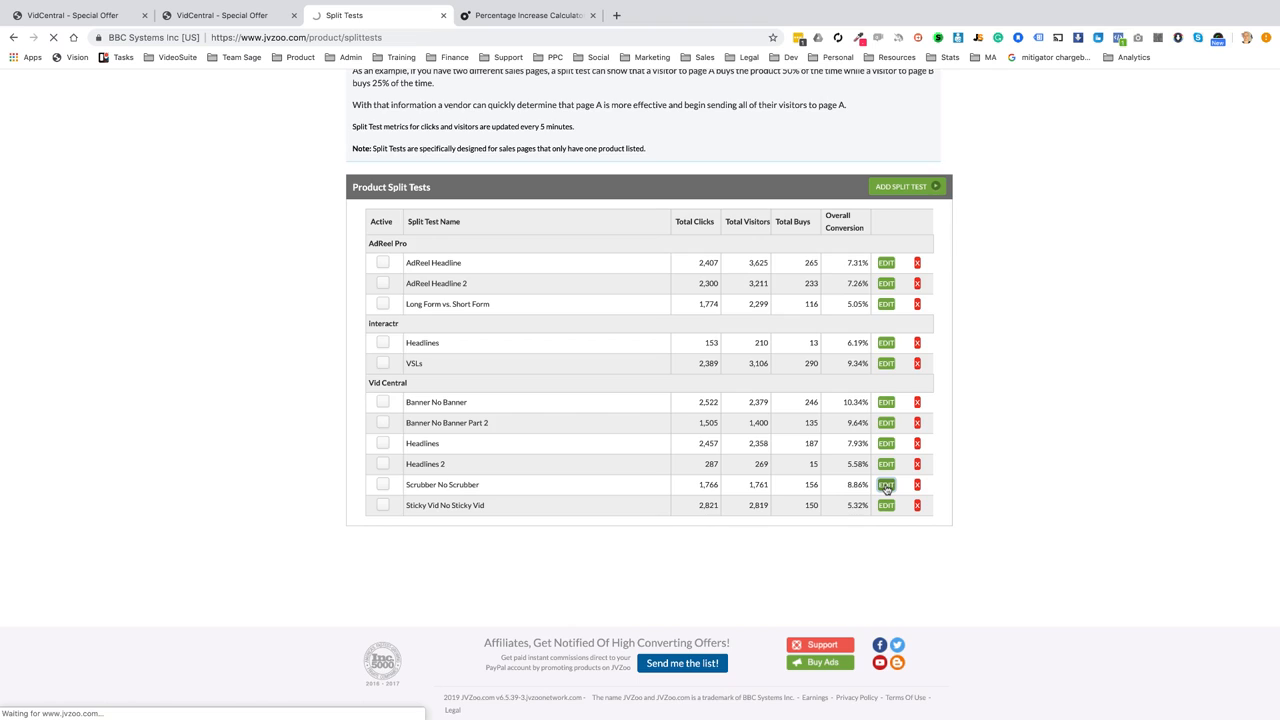
click(885, 484)
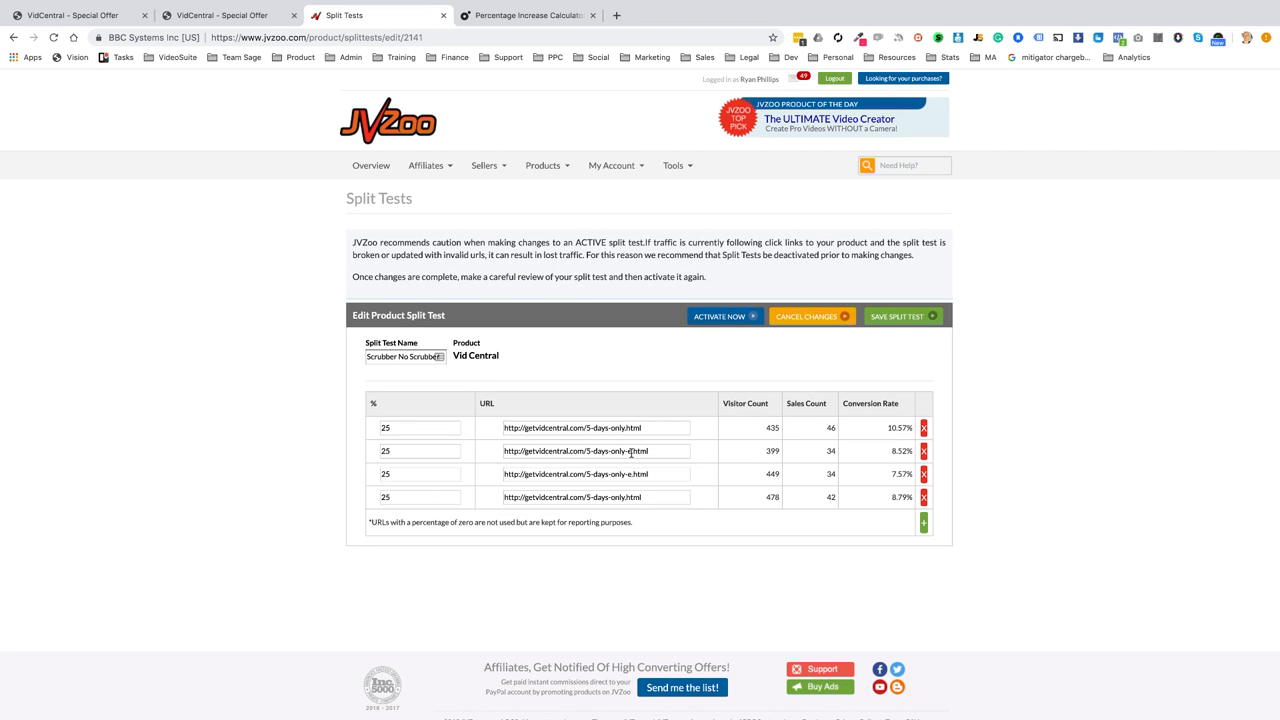
click(596, 451)
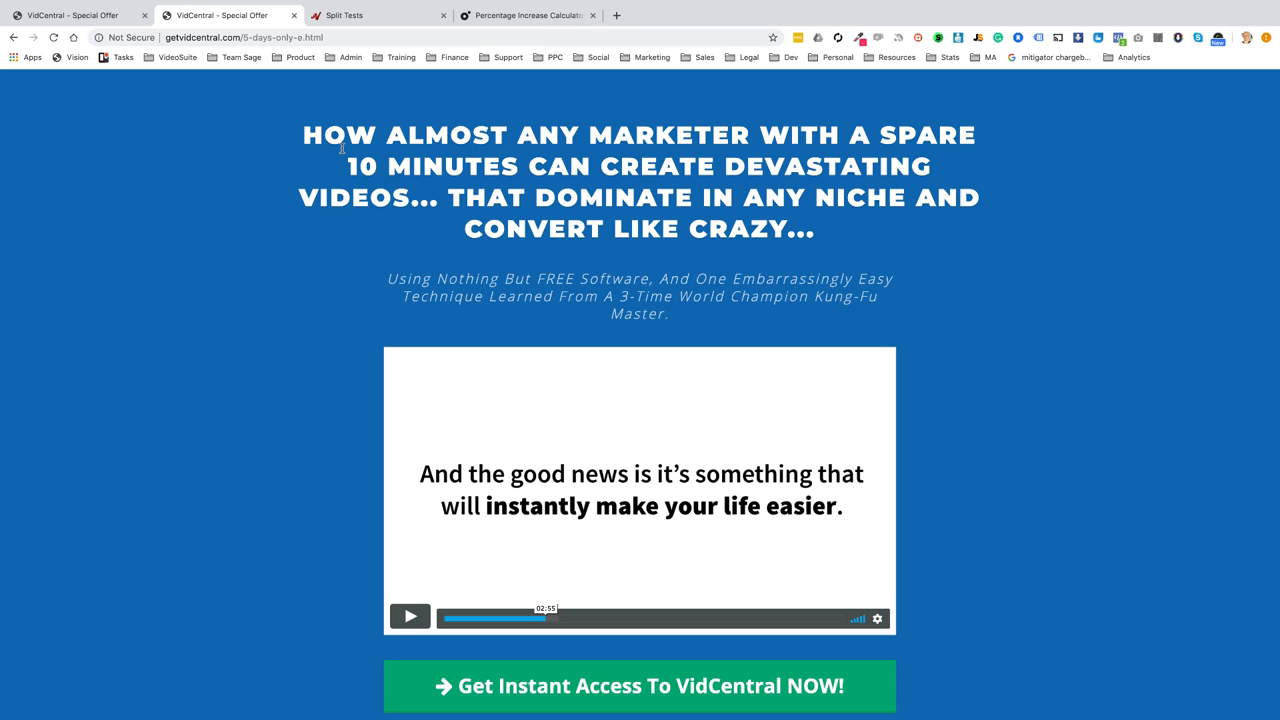
mouse_move(566, 636)
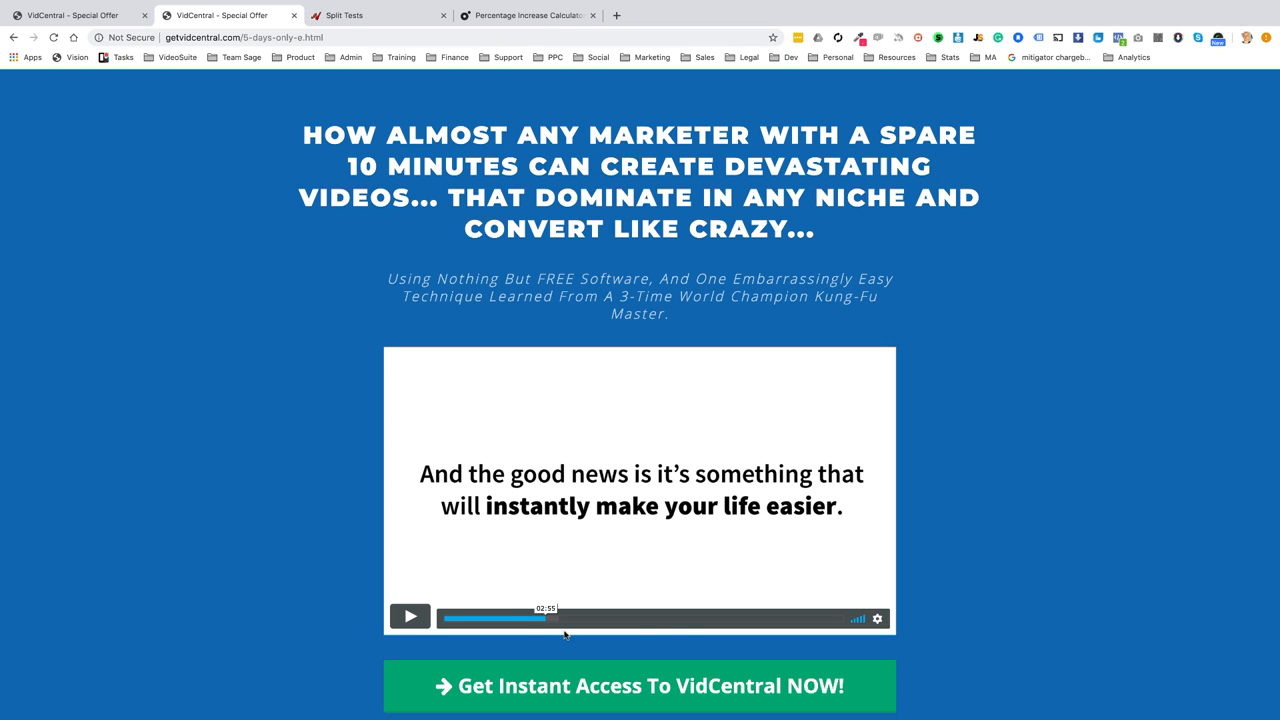
click(345, 15)
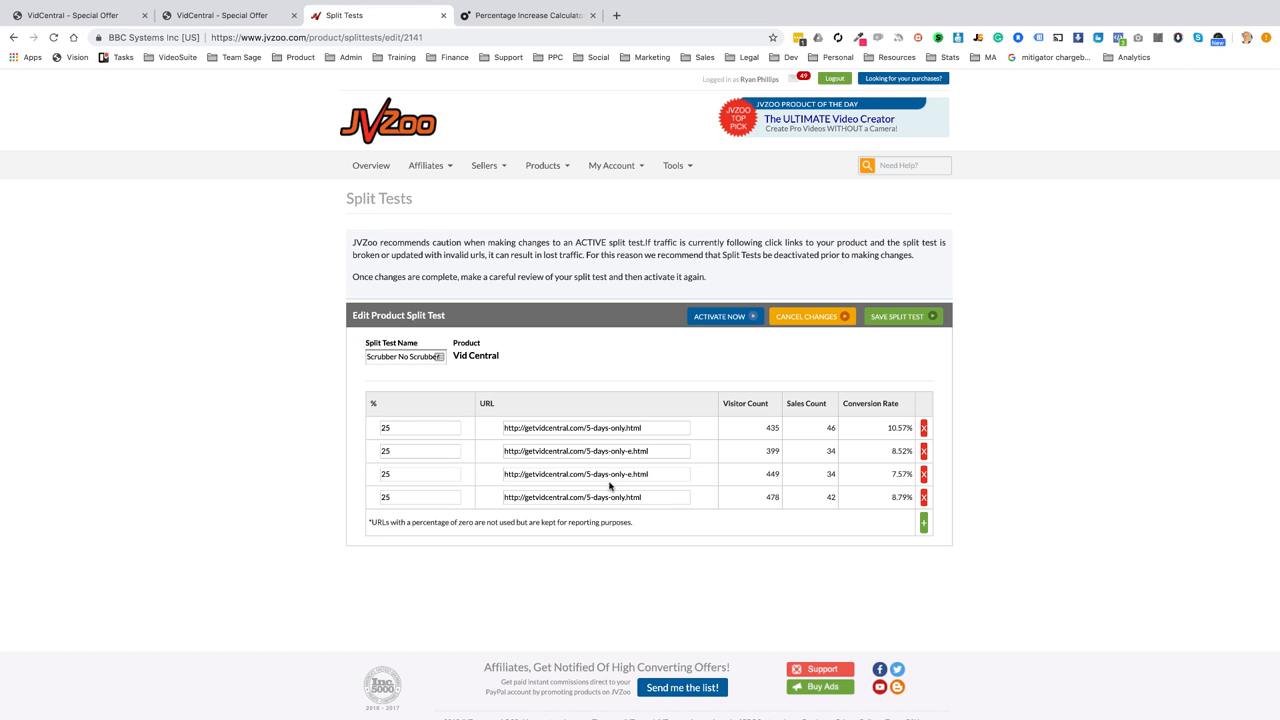
mouse_move(825, 448)
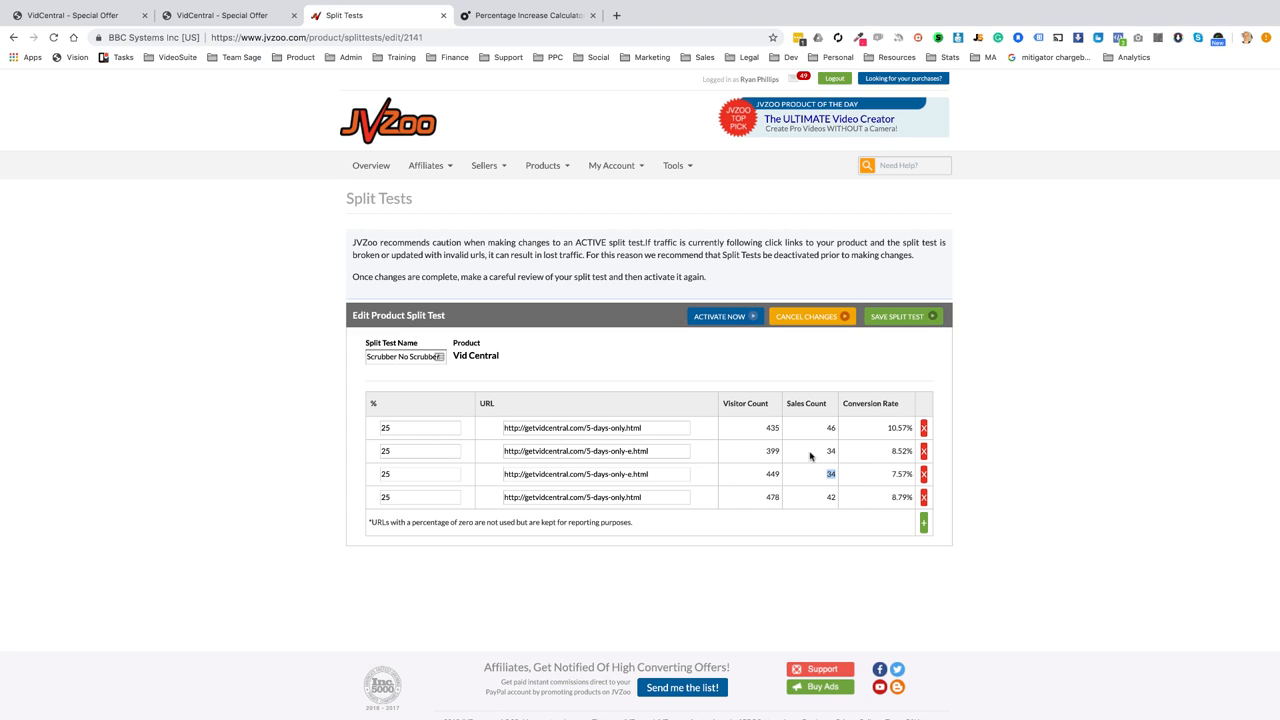
mouse_move(778, 464)
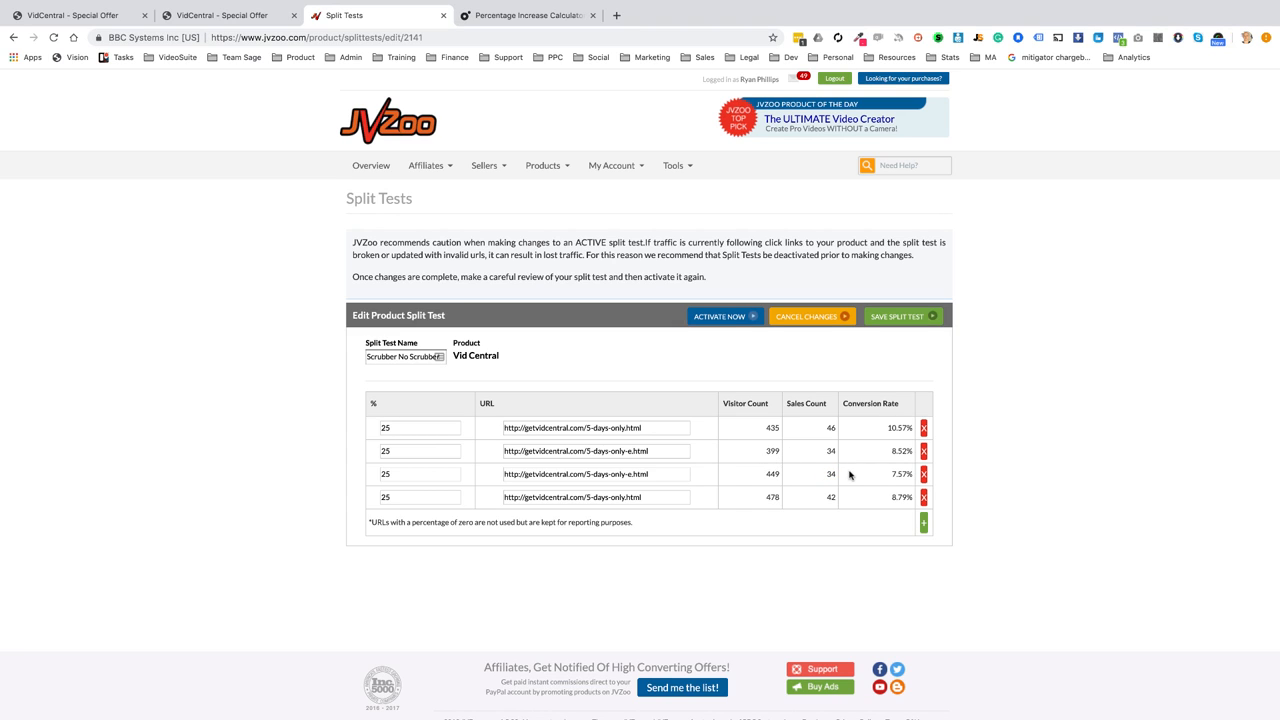
mouse_move(826, 430)
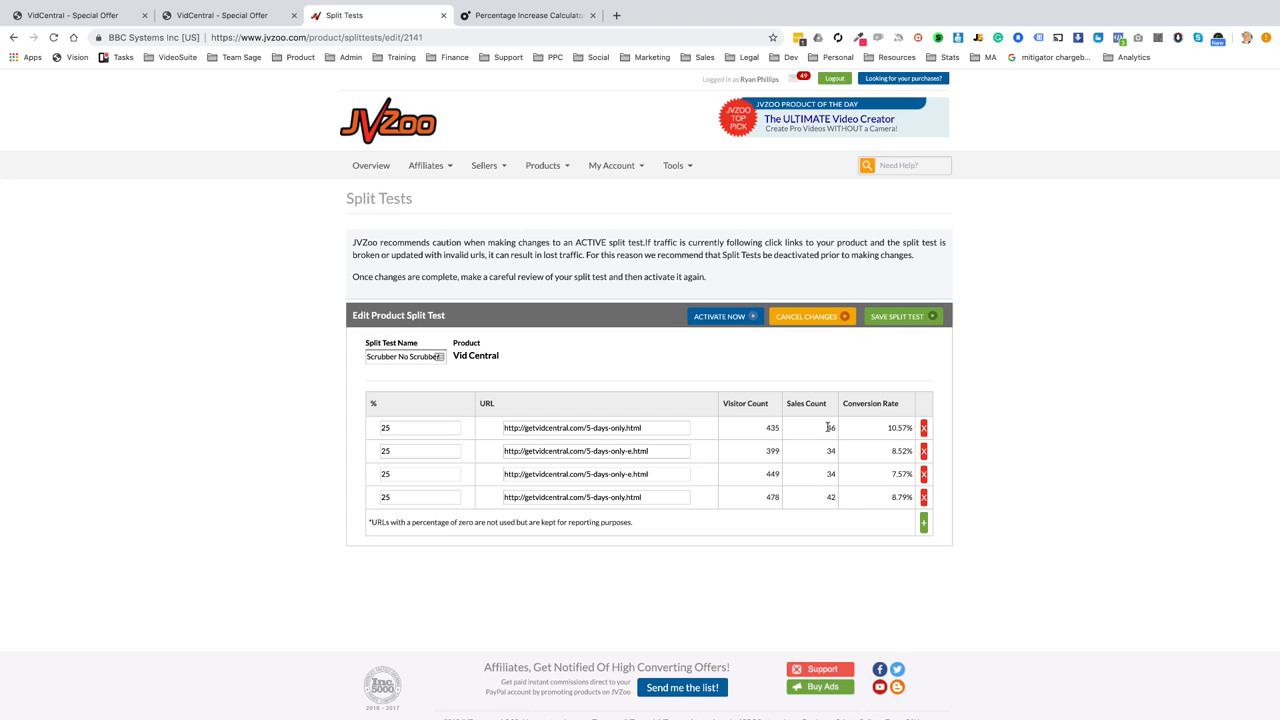
mouse_move(826, 428)
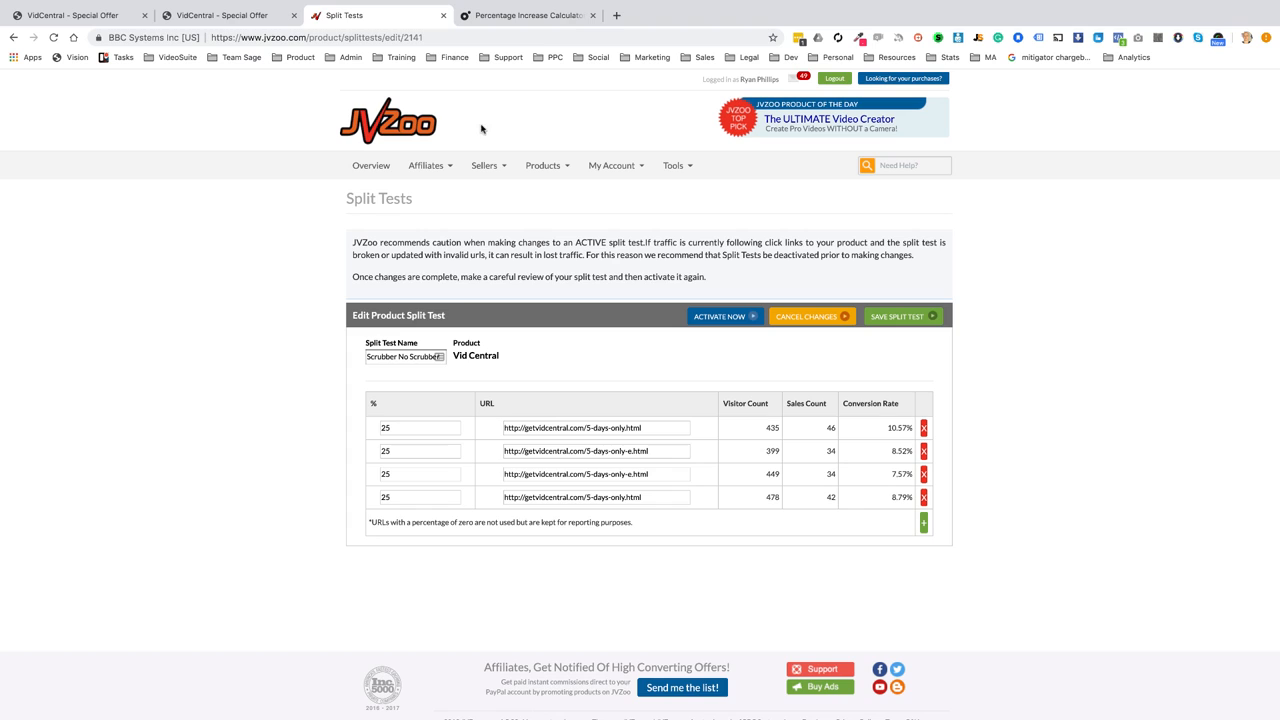
click(528, 15)
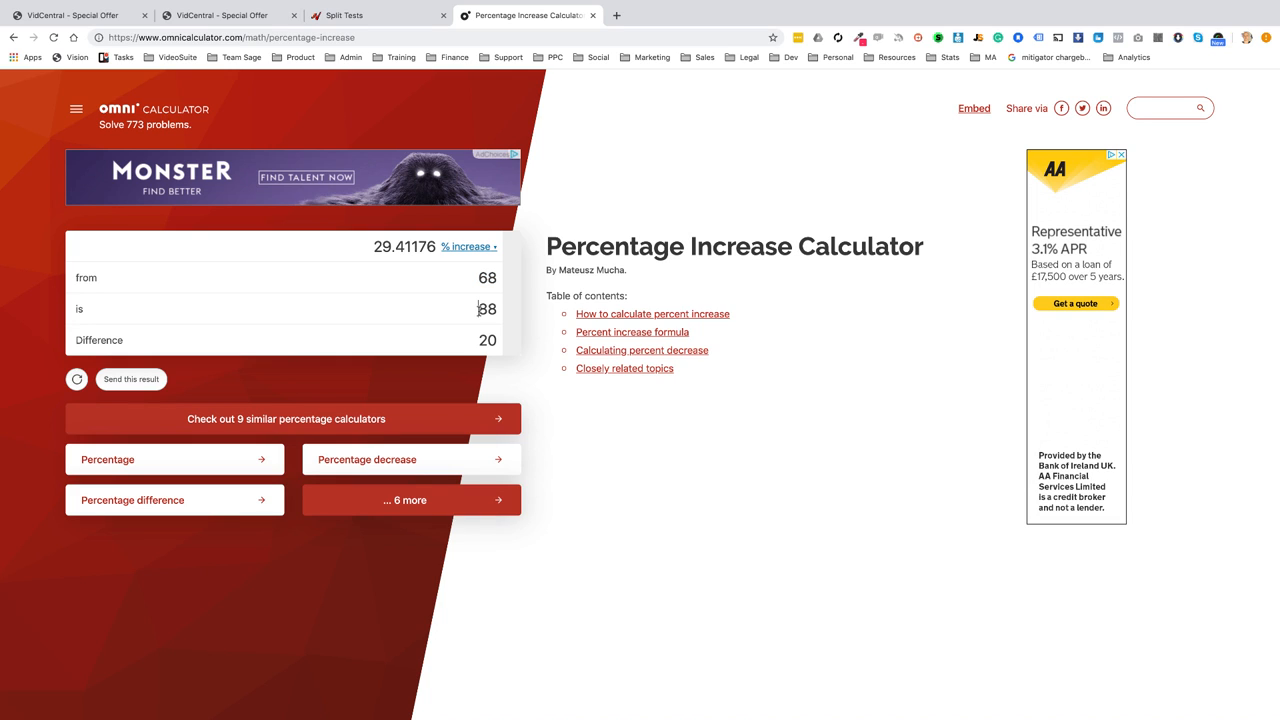
Step: Select the 88 value, read the 29.41176% increase, and return to the first VidCentral page
double_click(487, 309)
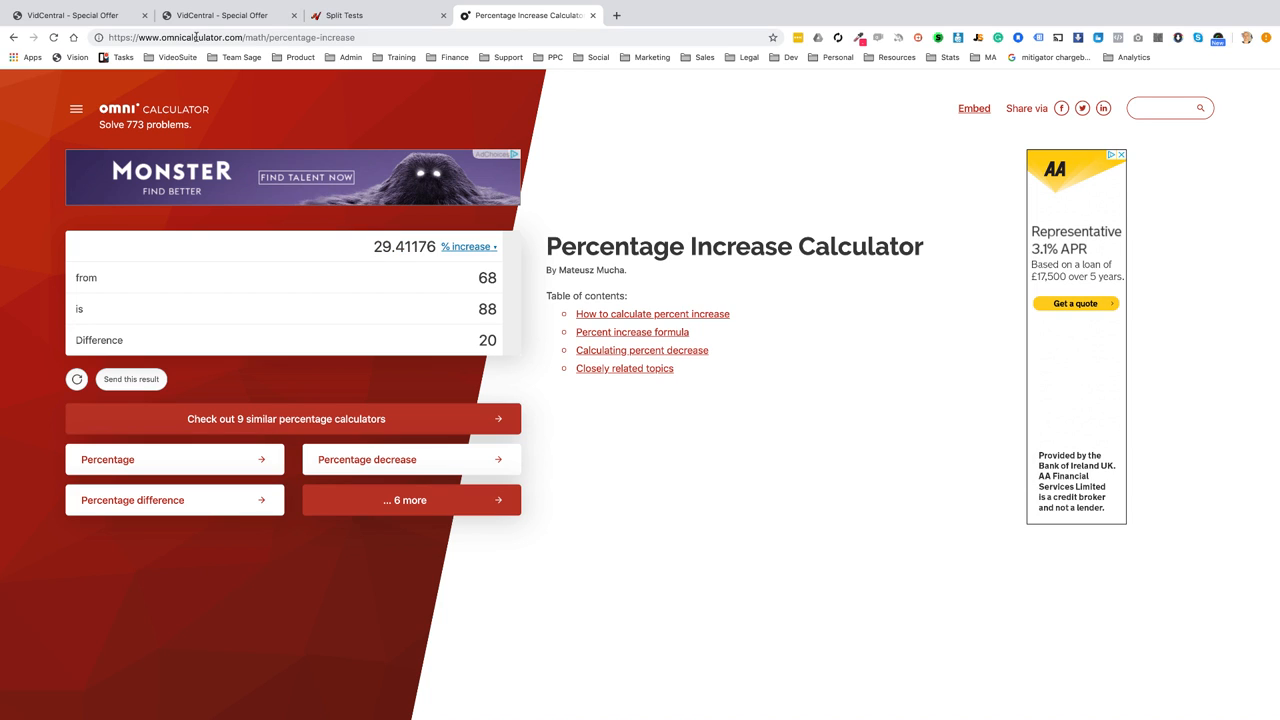
mouse_move(70, 15)
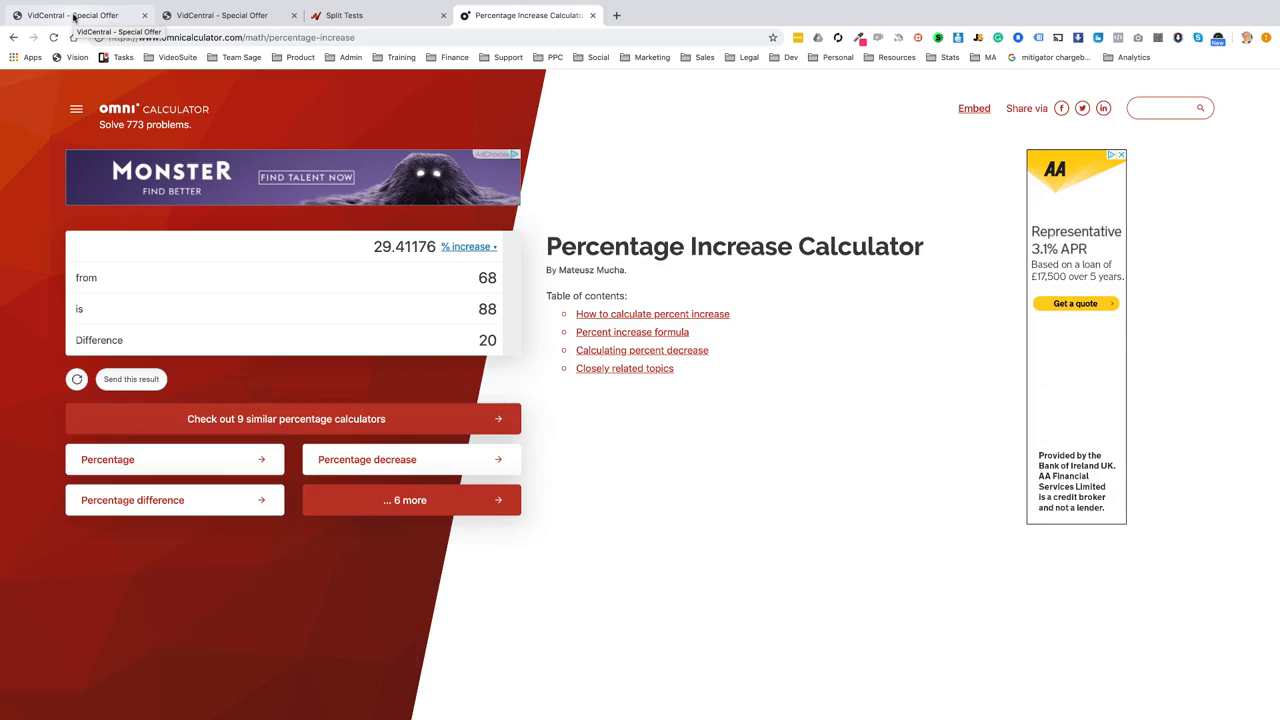
click(75, 15)
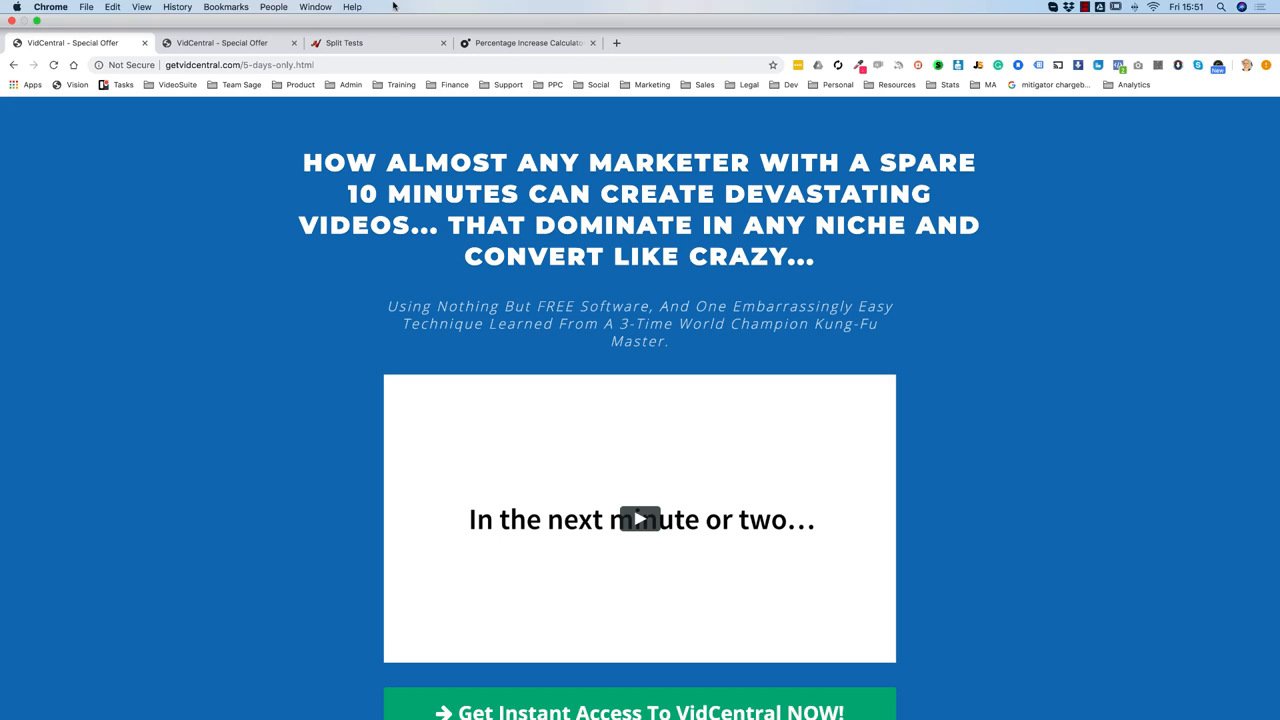
scroll(down, 3)
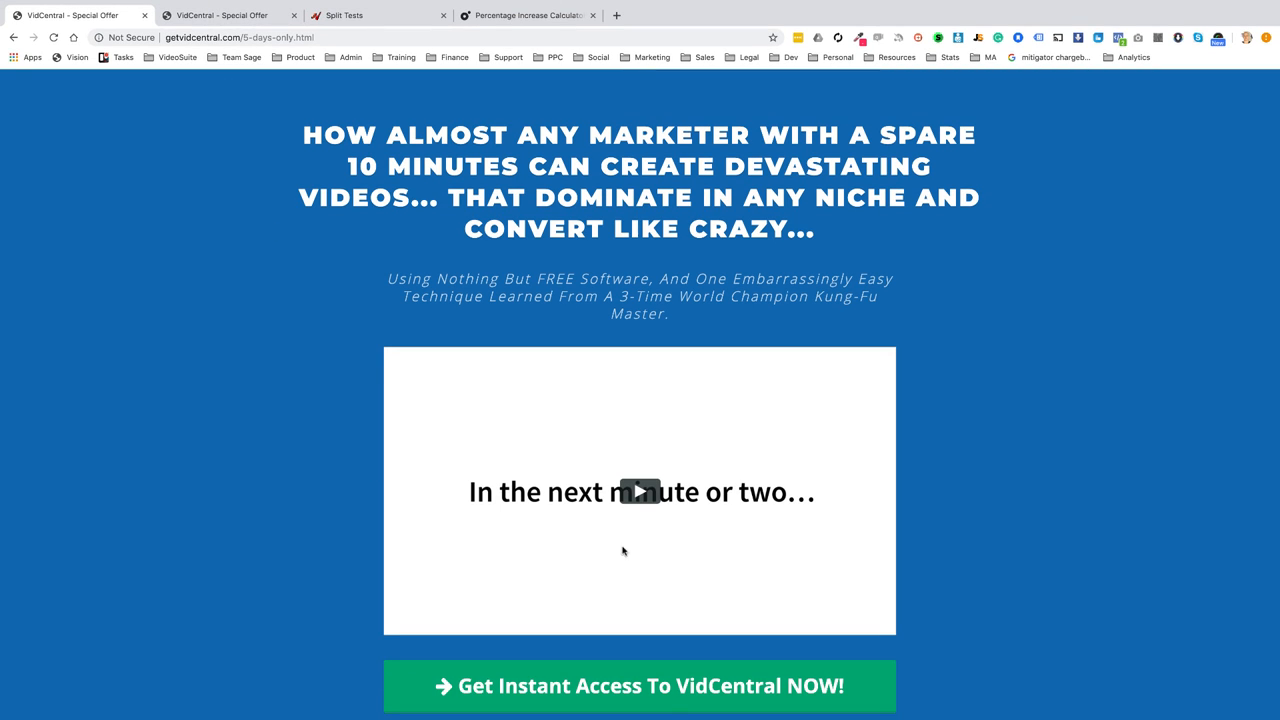
mouse_move(640, 492)
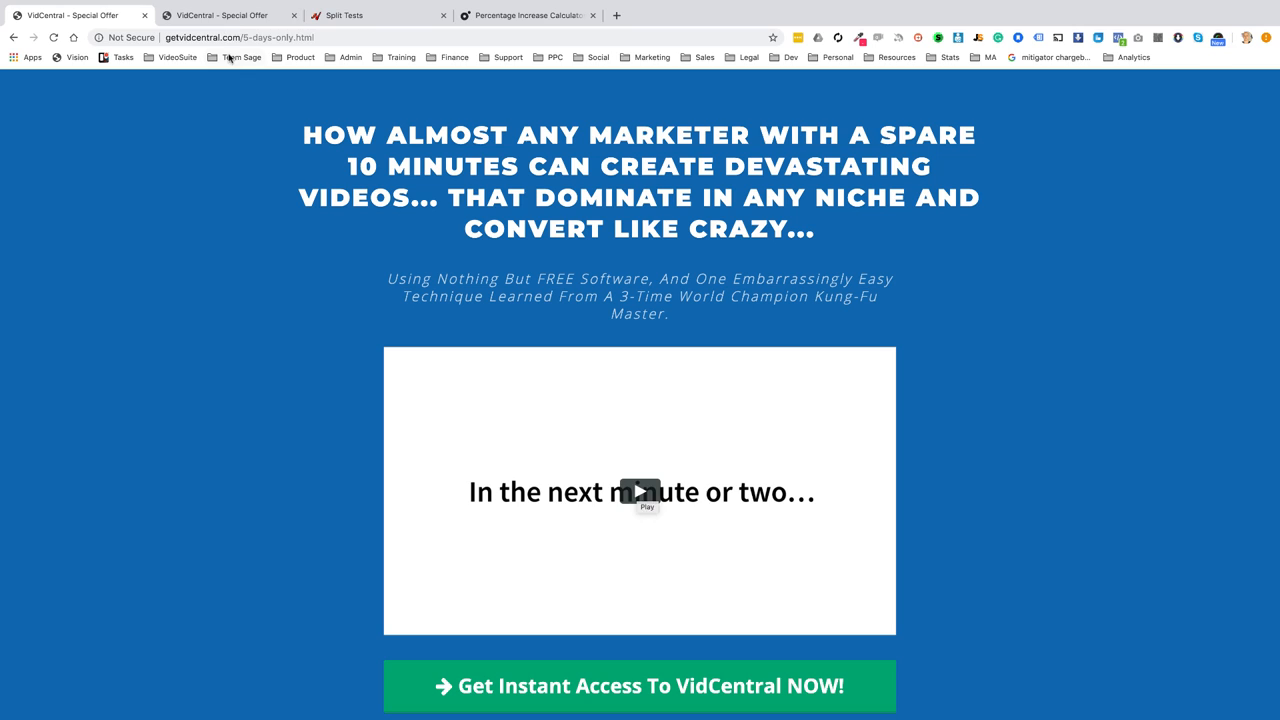
click(640, 491)
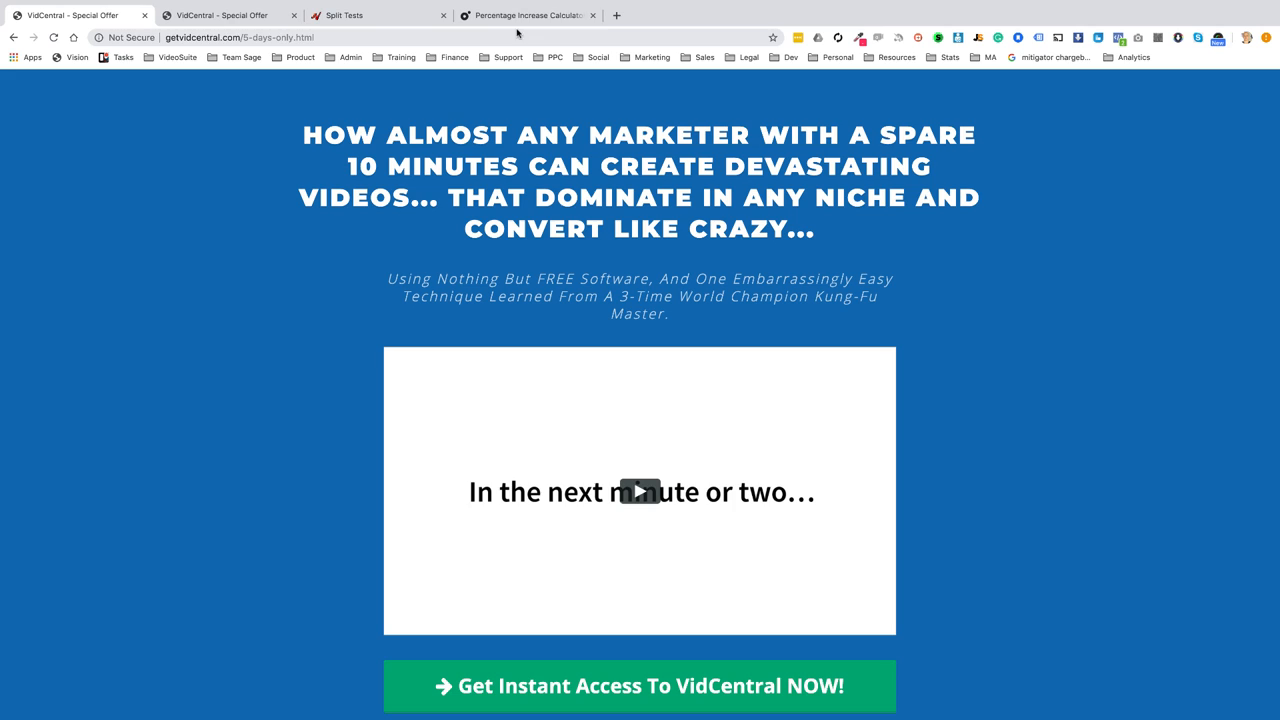
click(527, 15)
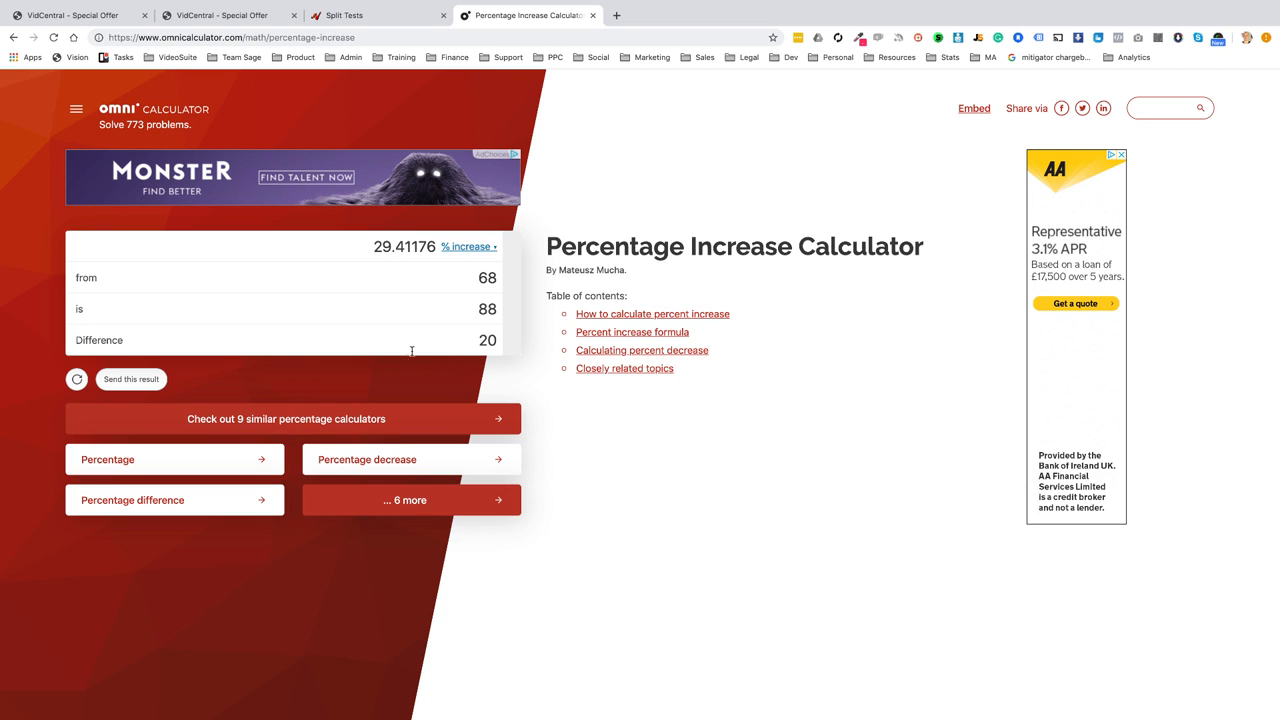
click(72, 15)
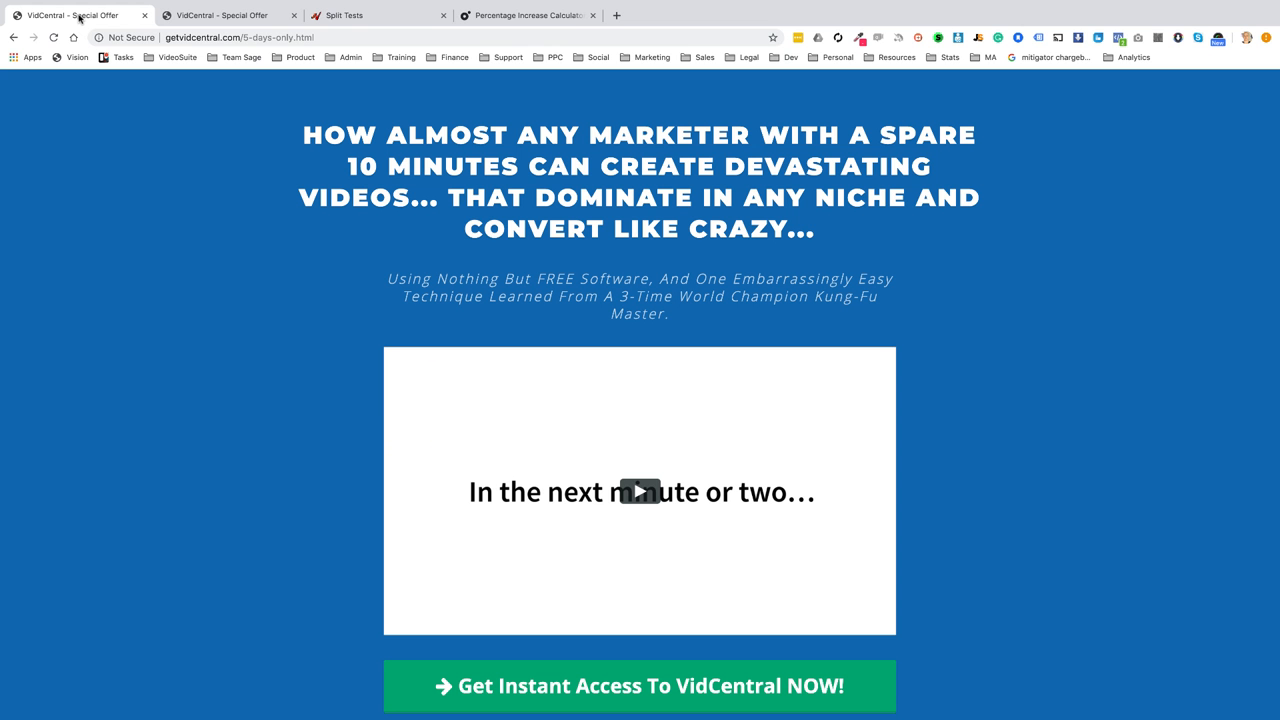